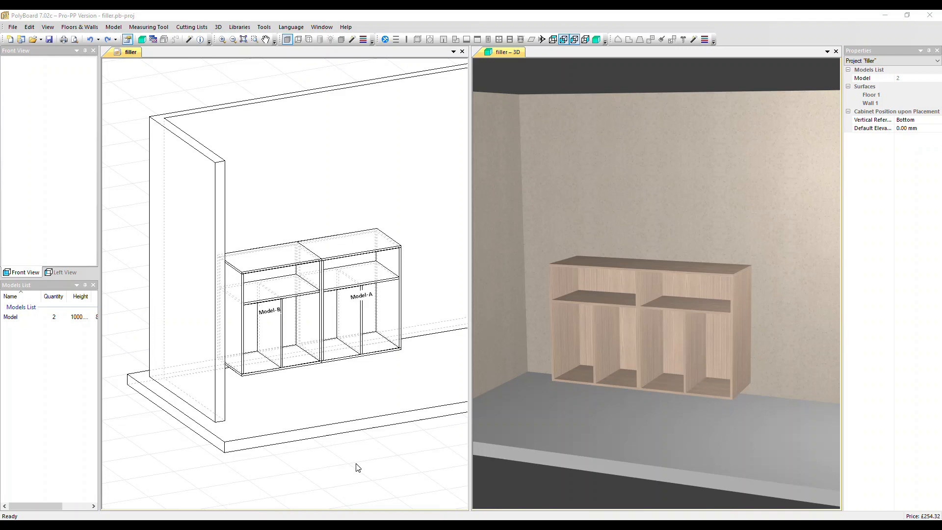
- Select cabinet Model-A and bring up its context actions
click(351, 321)
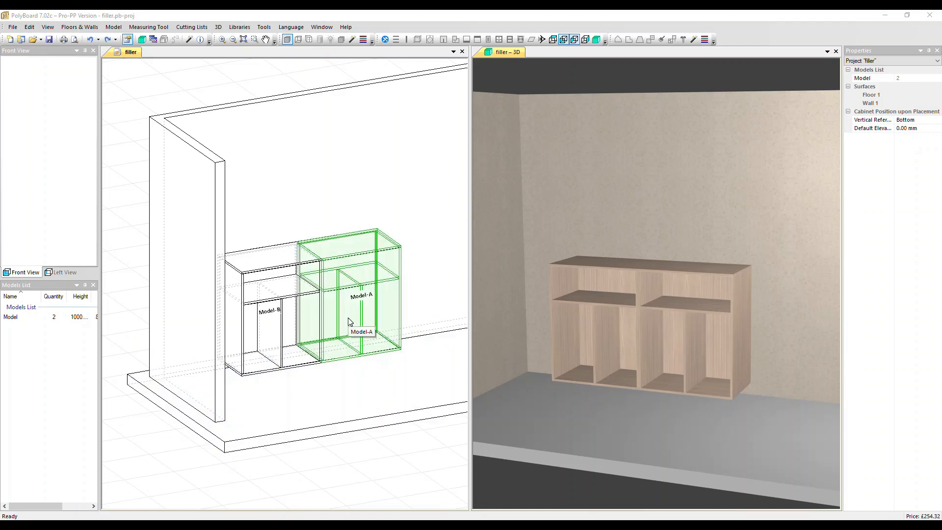
right_click(349, 322)
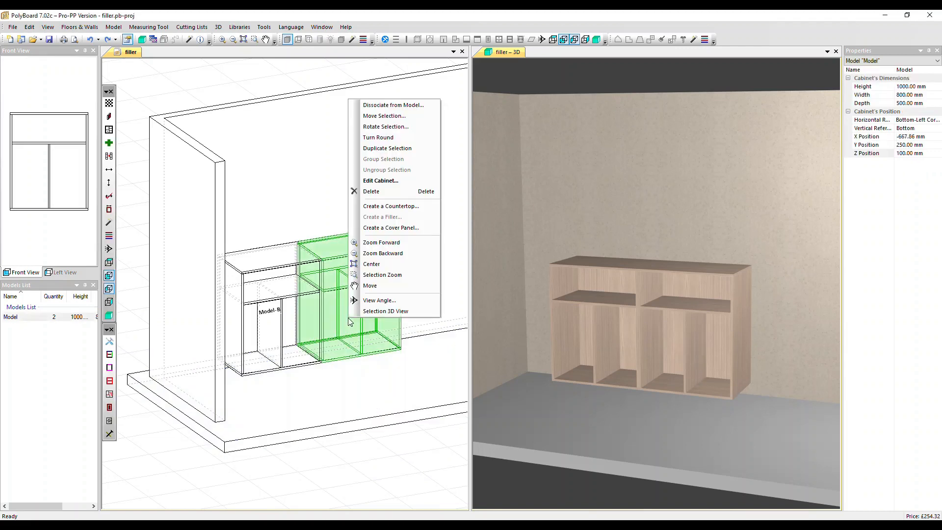
mouse_move(390, 227)
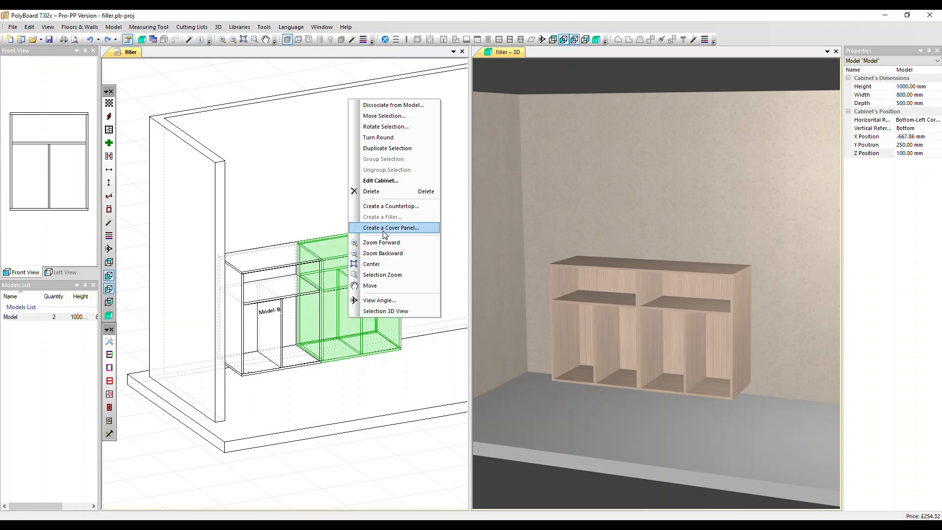
- Create a single 1100 × 500 mm cover panel on Model-A's right side face
click(393, 226)
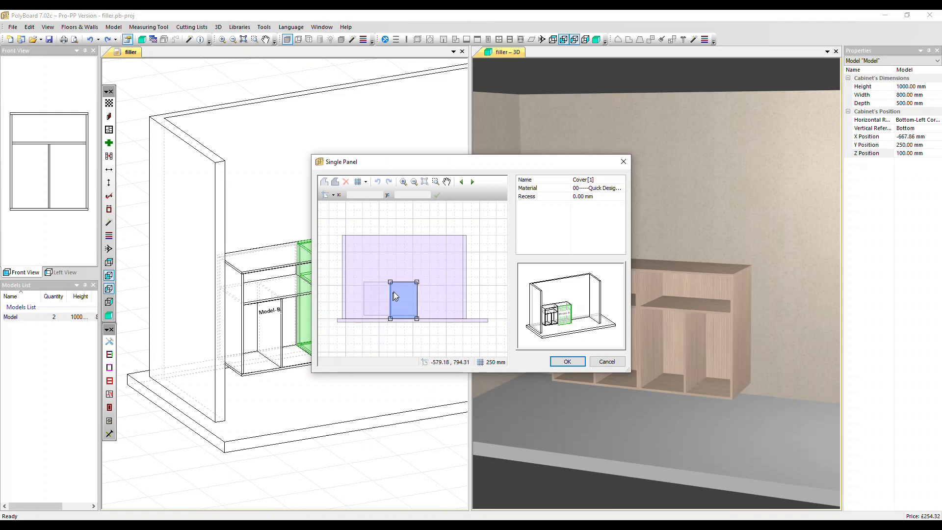
click(472, 182)
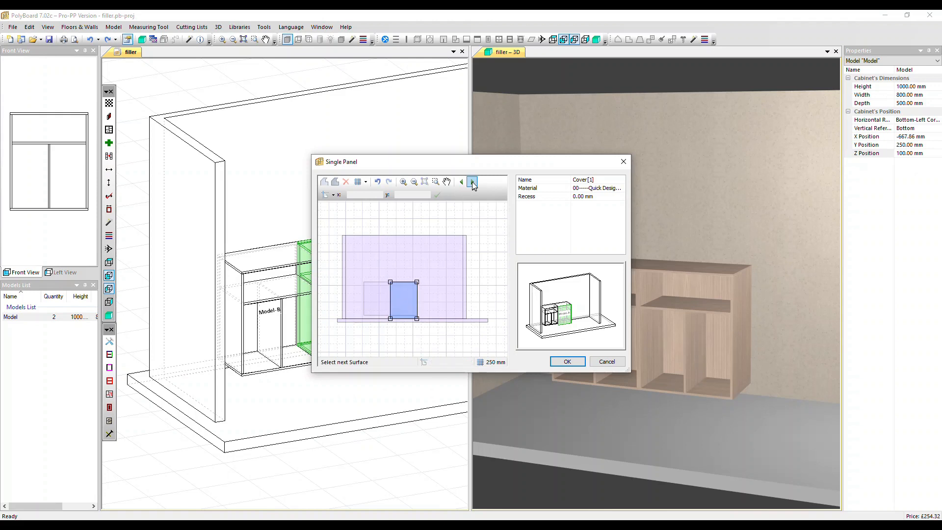
mouse_move(461, 182)
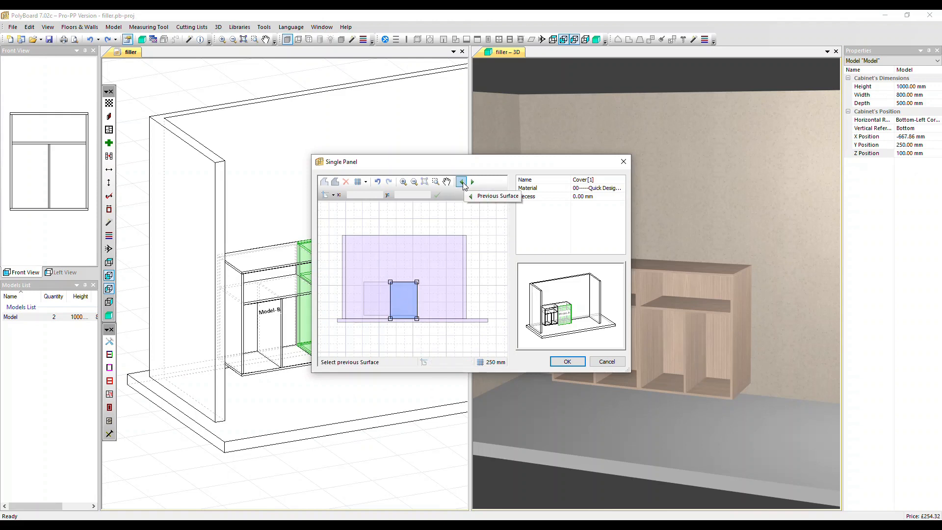
click(462, 181)
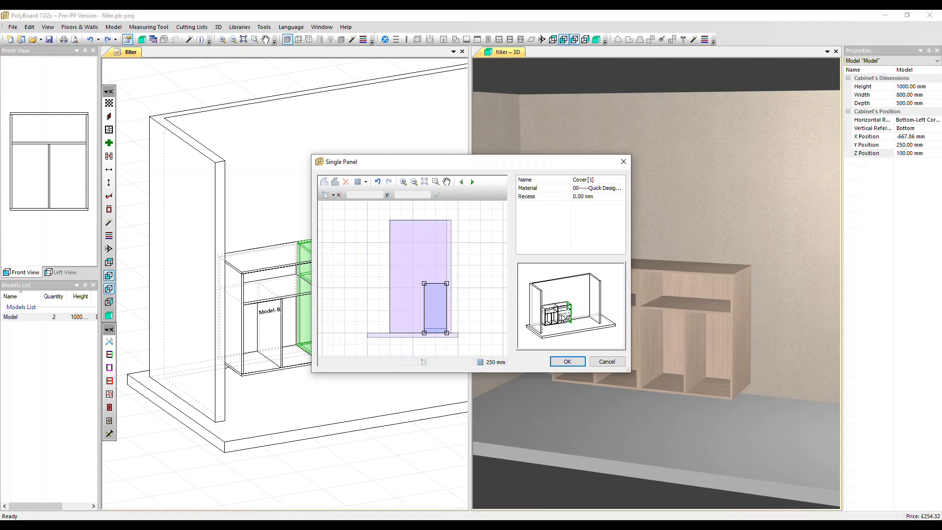
mouse_move(576, 318)
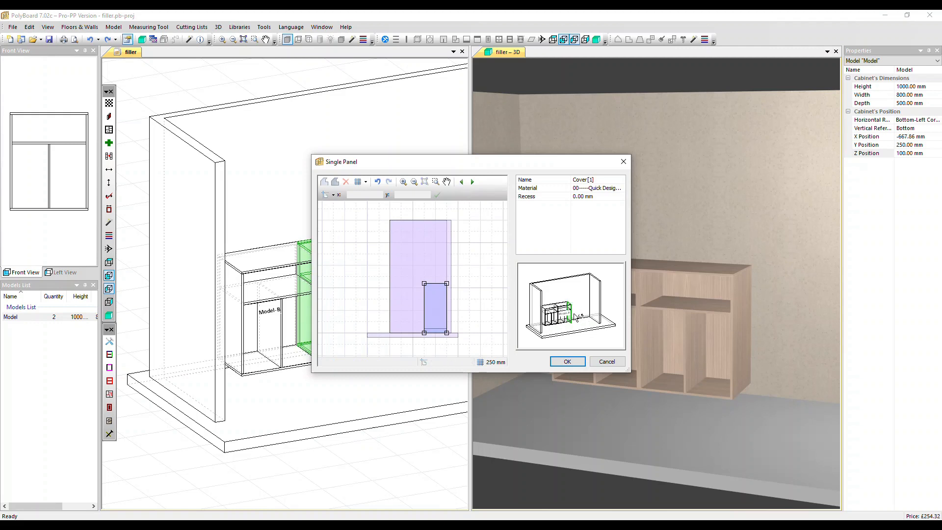
mouse_move(598, 206)
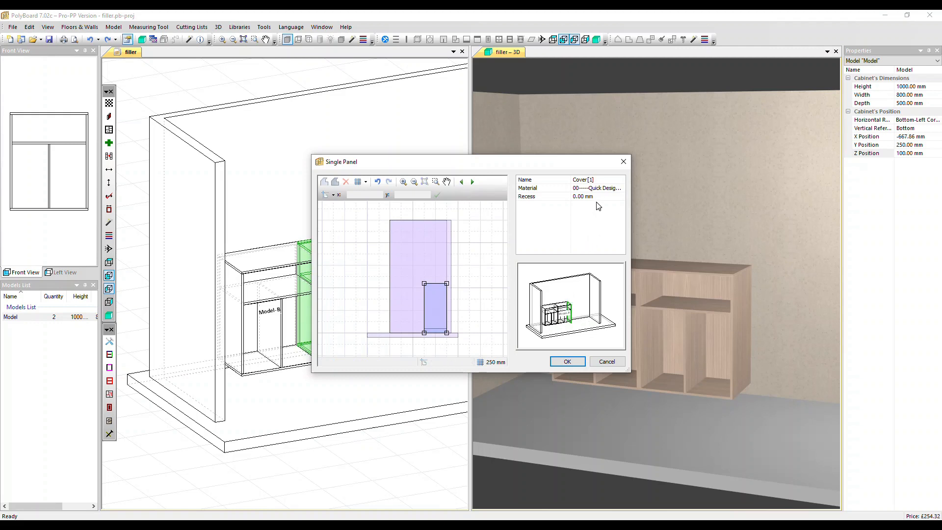
click(566, 361)
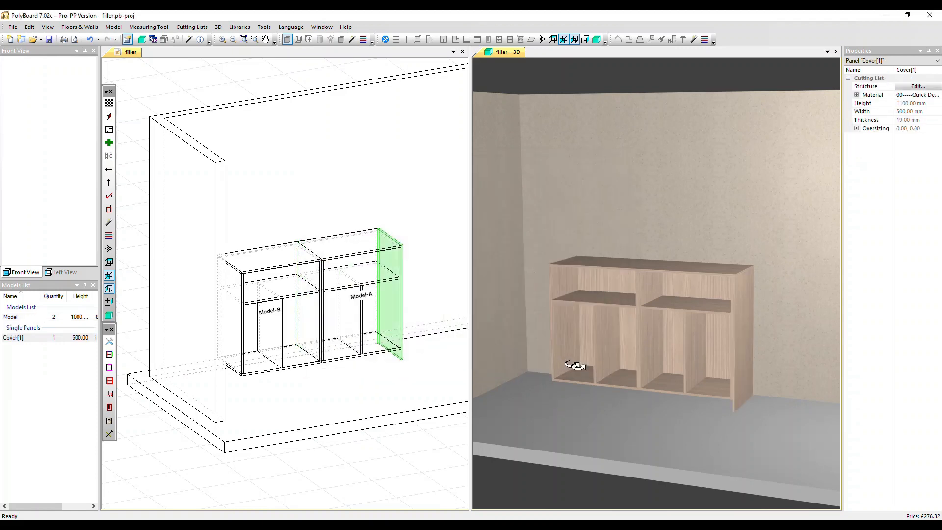
- Set Cover[1]'s material to egger 0191, 19.00 mm in the panel editor
click(411, 382)
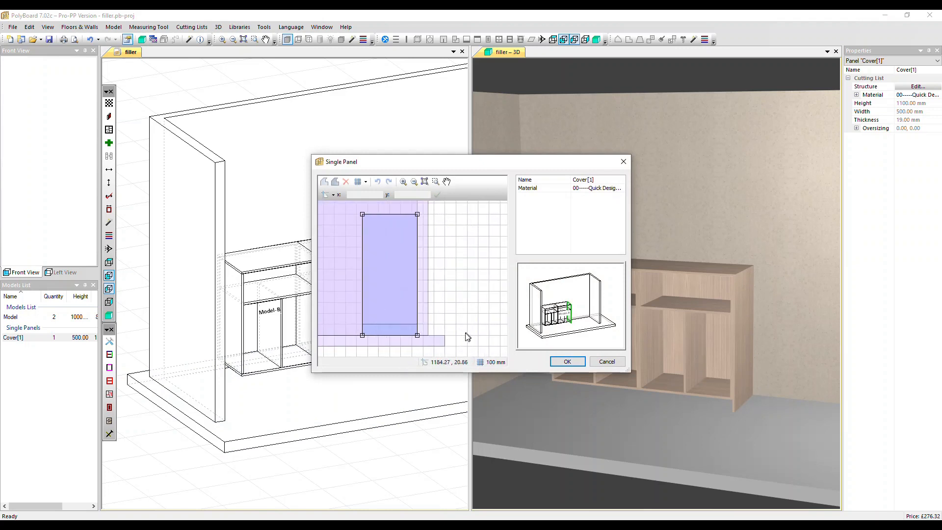
mouse_move(342, 329)
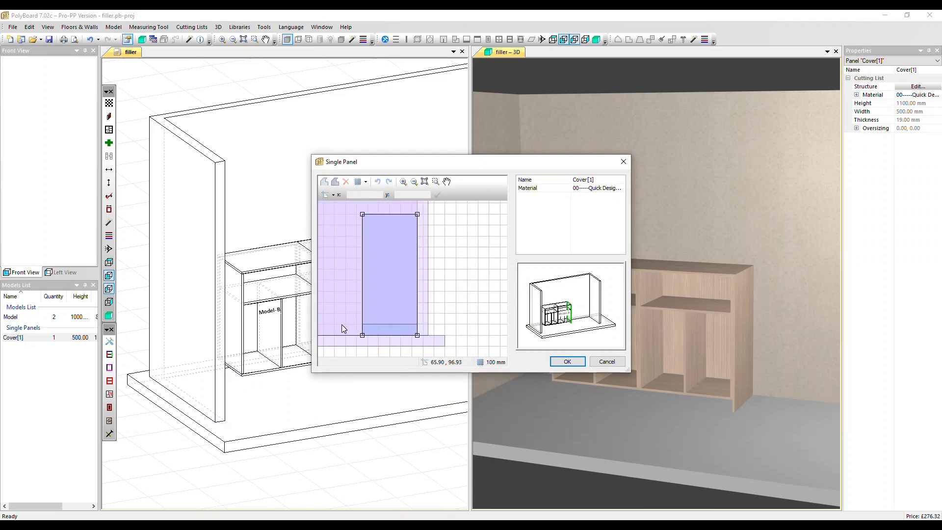
mouse_move(352, 331)
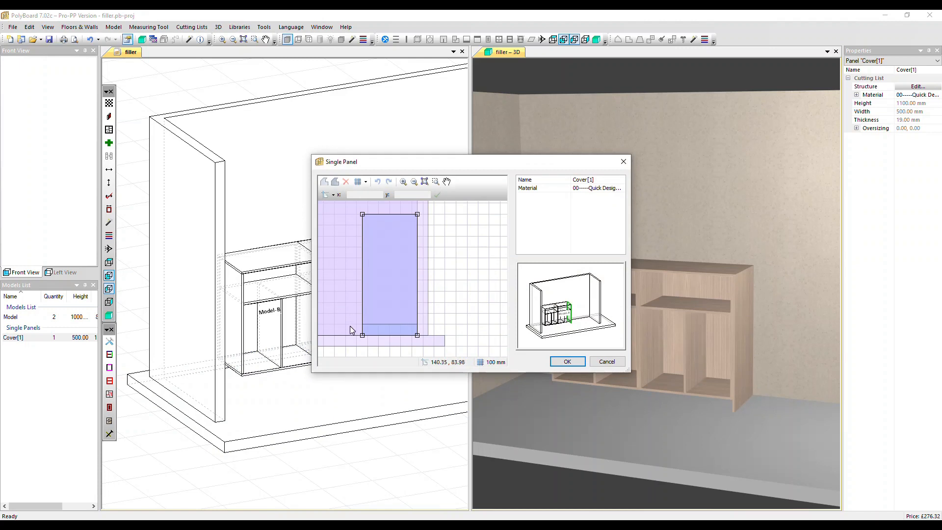
mouse_move(388, 315)
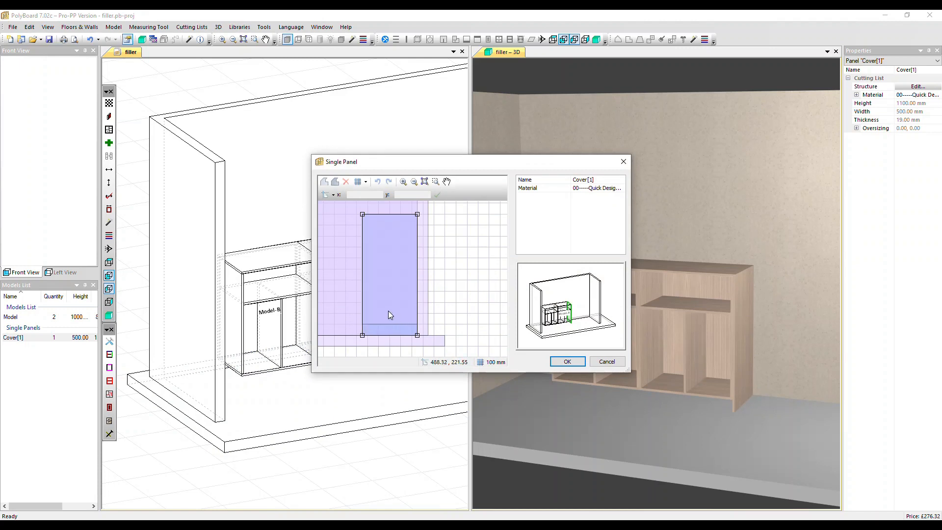
mouse_move(390, 336)
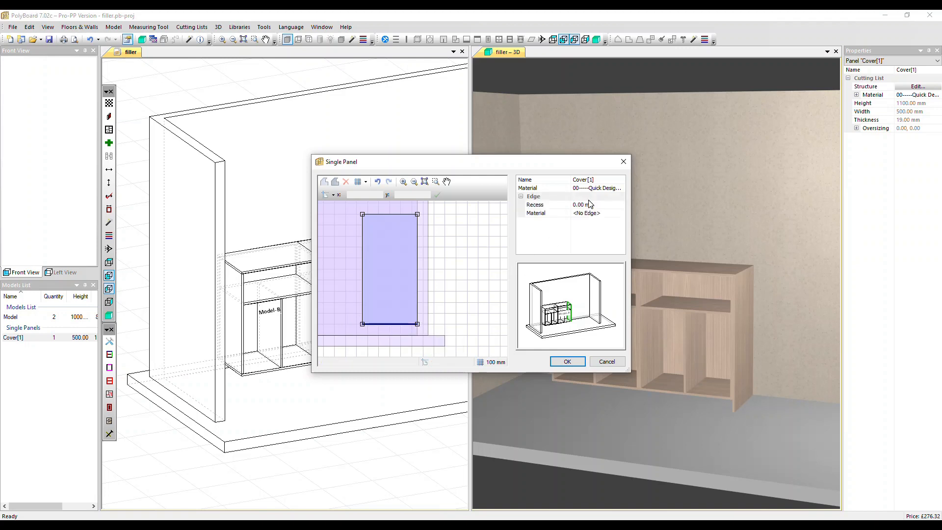
click(622, 187)
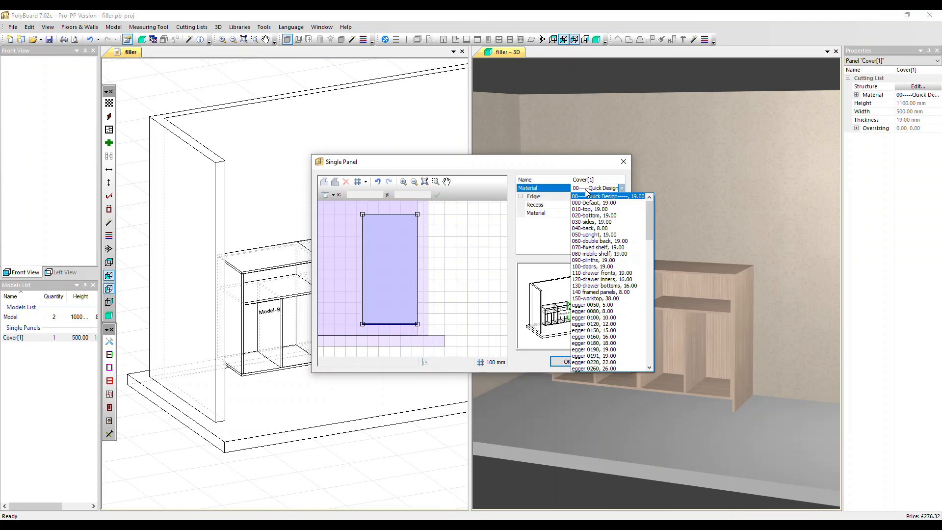
click(592, 355)
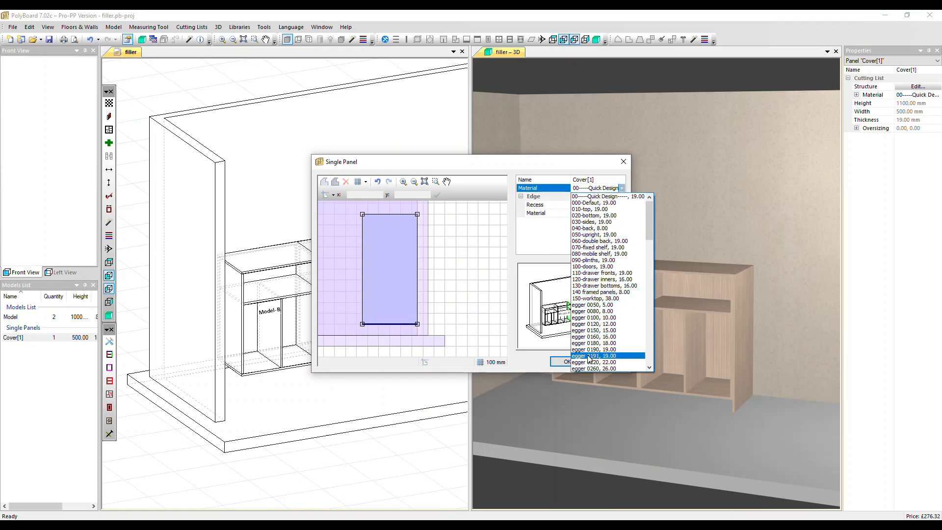
click(592, 356)
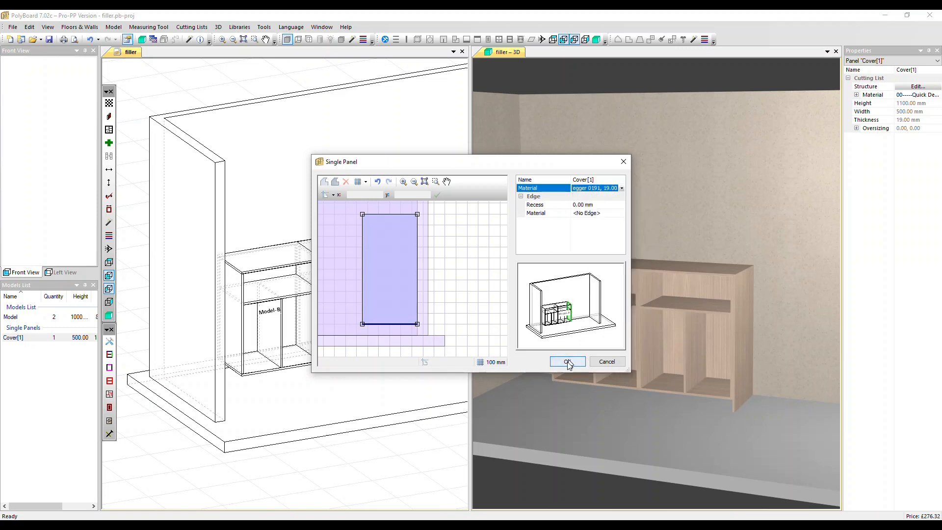
click(567, 361)
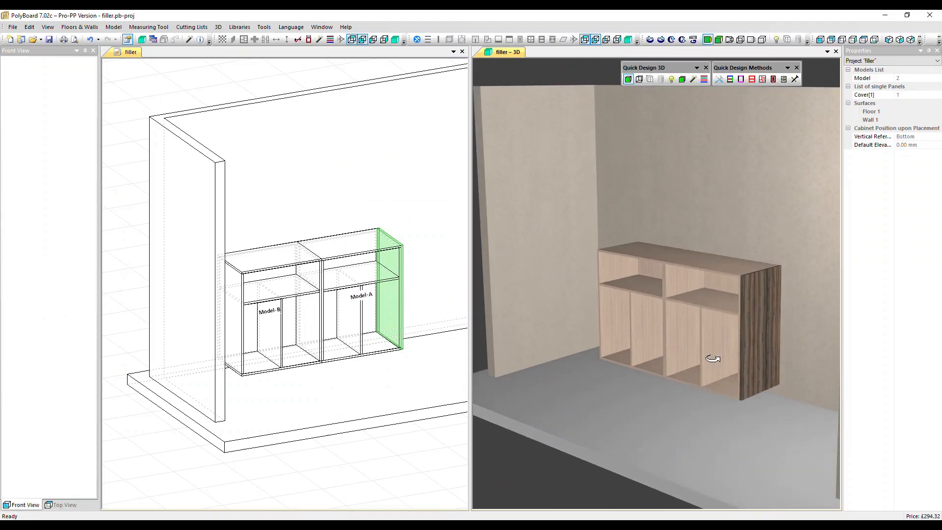
mouse_move(709, 356)
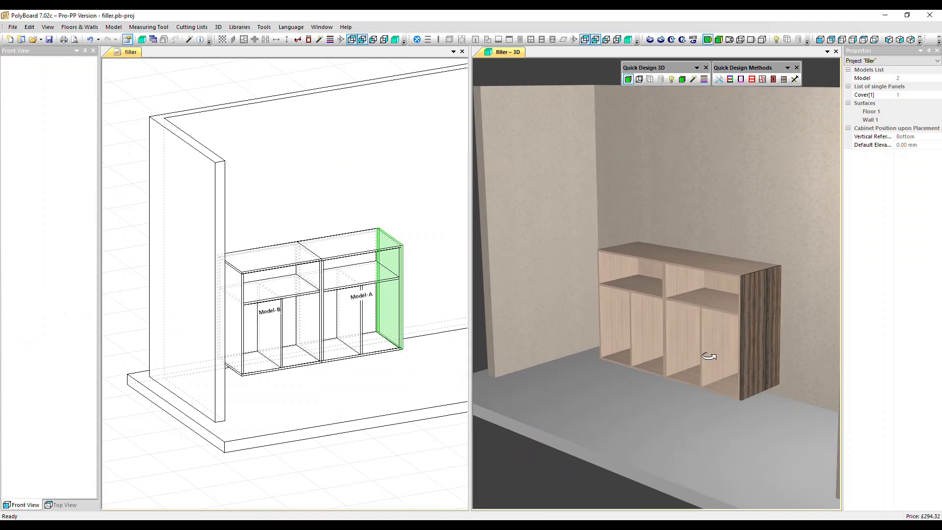
mouse_move(132, 93)
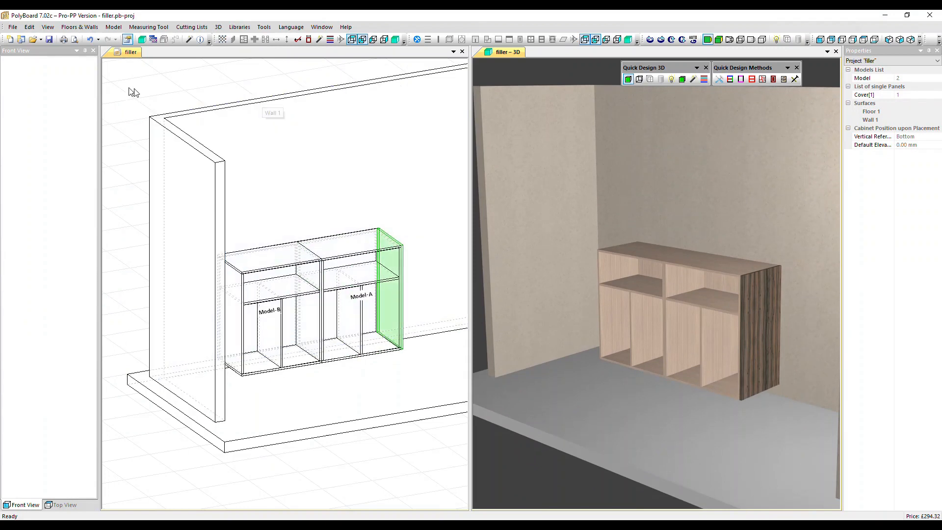
click(91, 39)
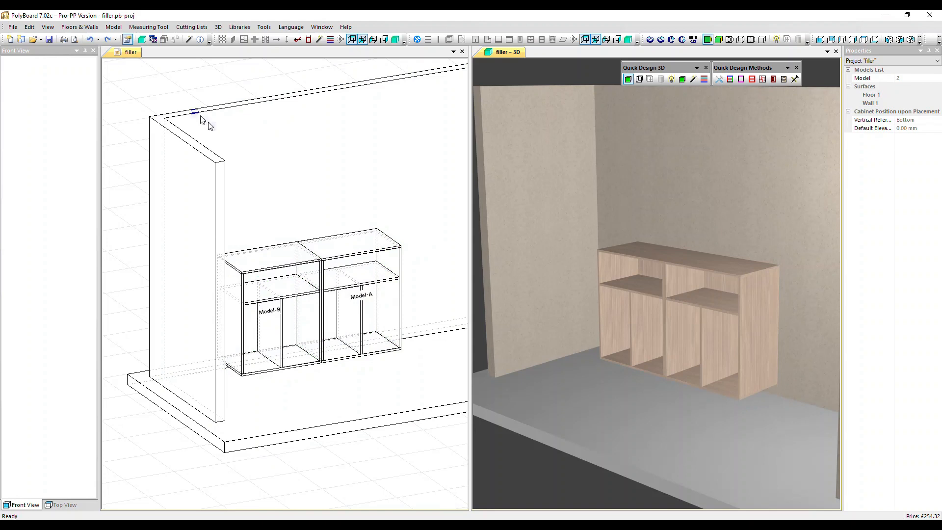
- Select Model-B stacked at Z 1100 mm together with Model-A below it
click(271, 306)
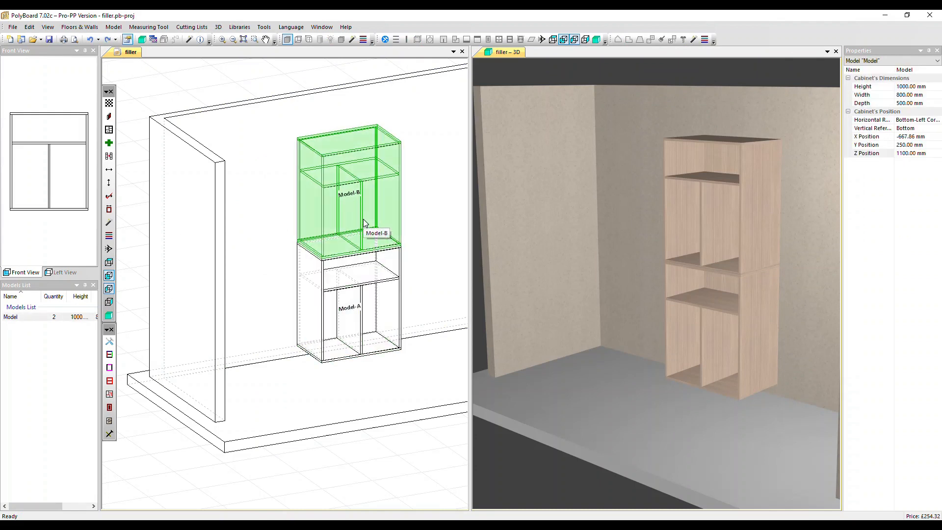
click(348, 306)
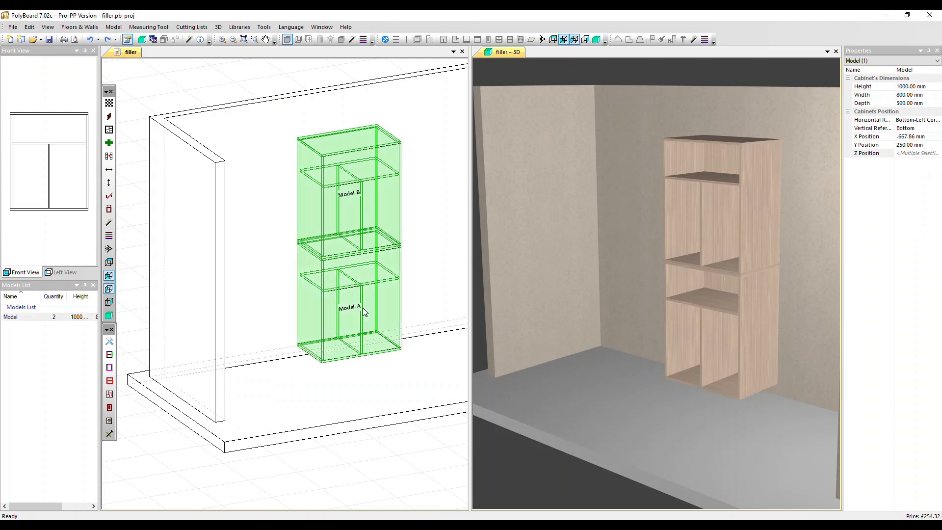
- Create a 2100 mm egger 0191 cover panel on the stacked cabinets' right side
right_click(363, 311)
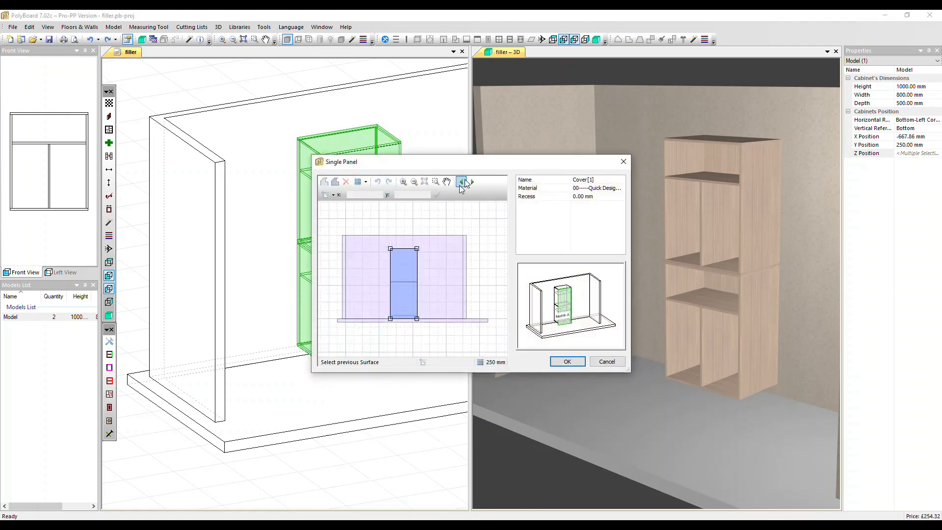
click(462, 183)
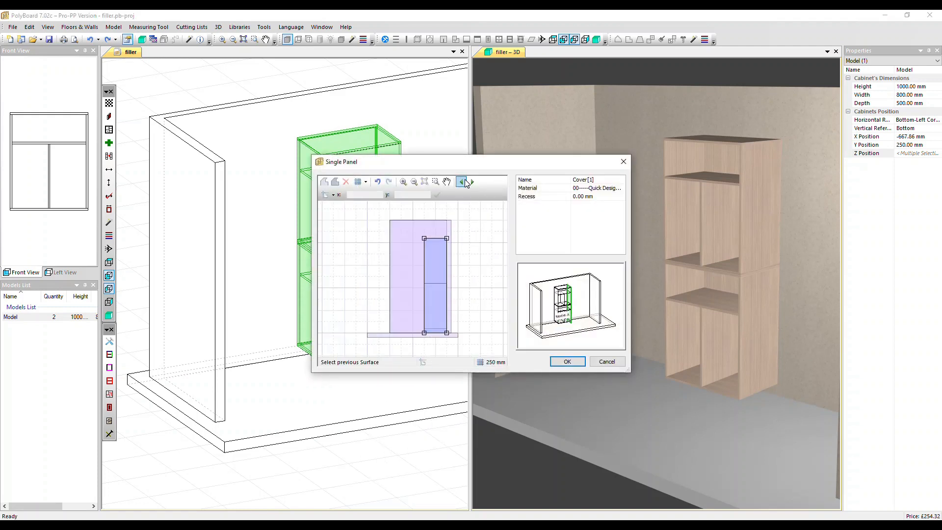
click(622, 189)
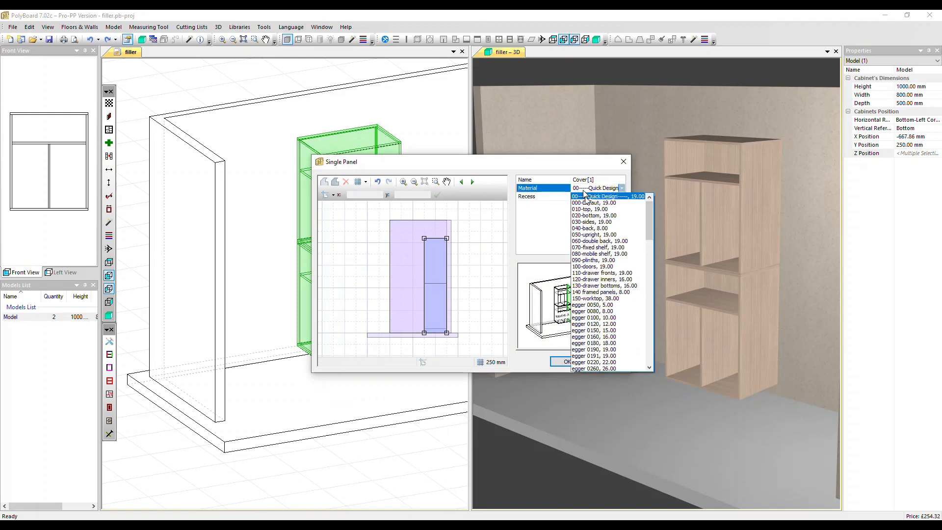
click(592, 355)
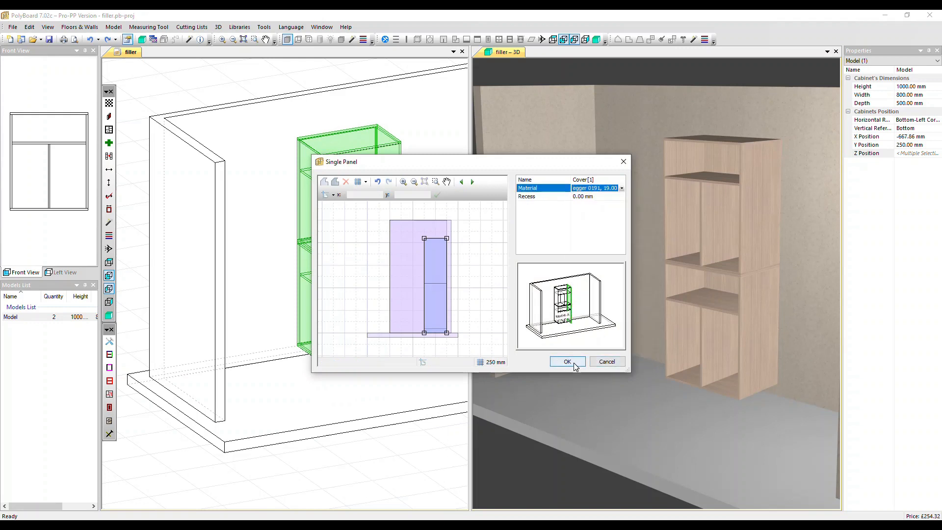
click(566, 361)
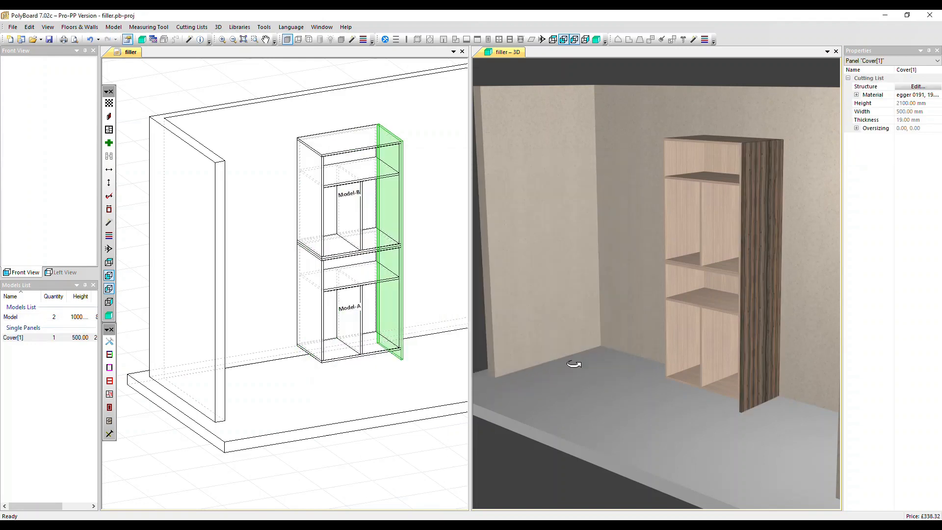